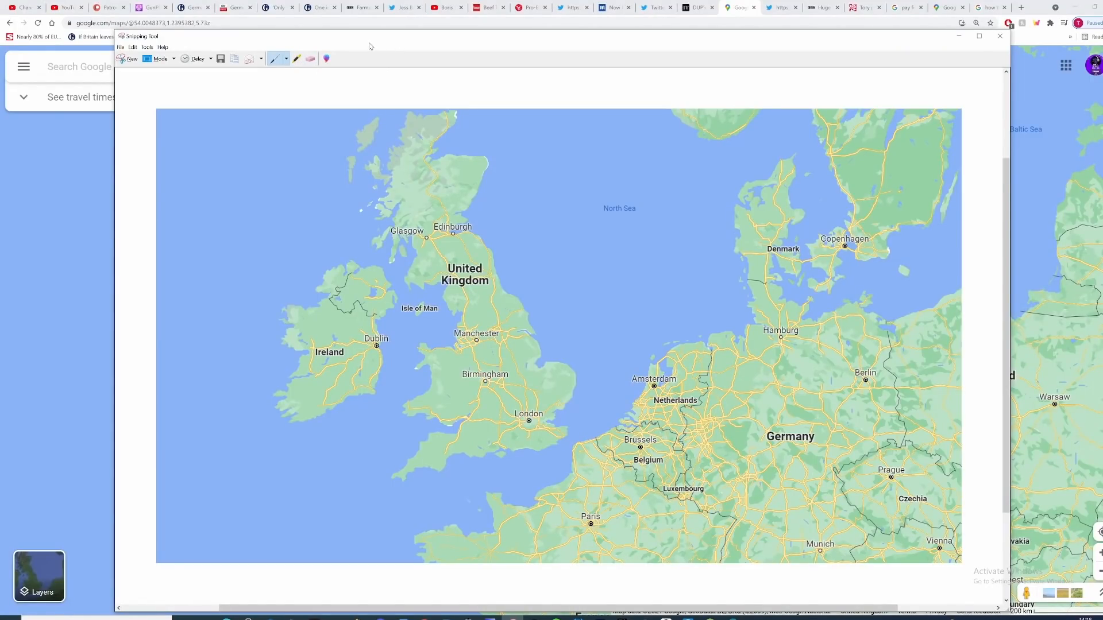
Maximize the snip window, draw a blue line down across Wales, and start a new snip
click(979, 35)
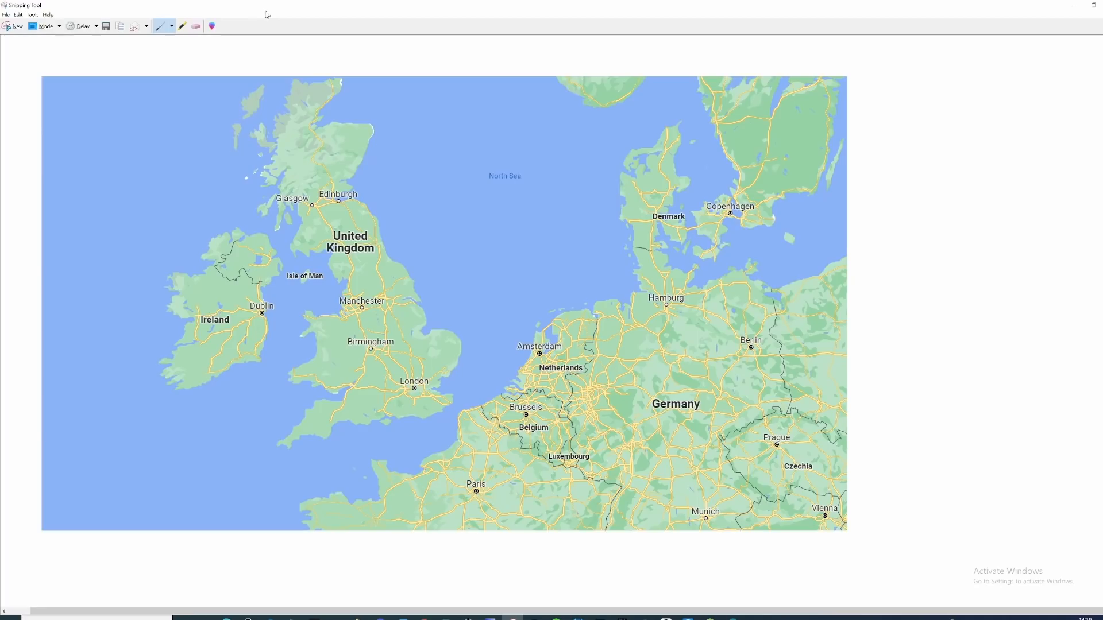
mouse_move(253, 24)
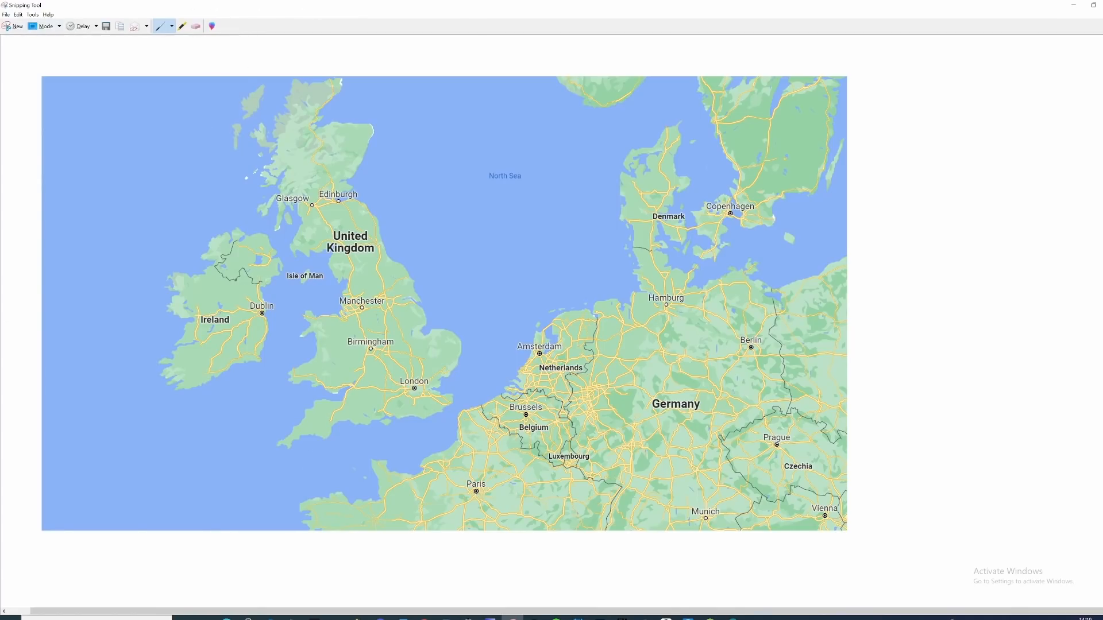
drag(307, 342, 335, 422)
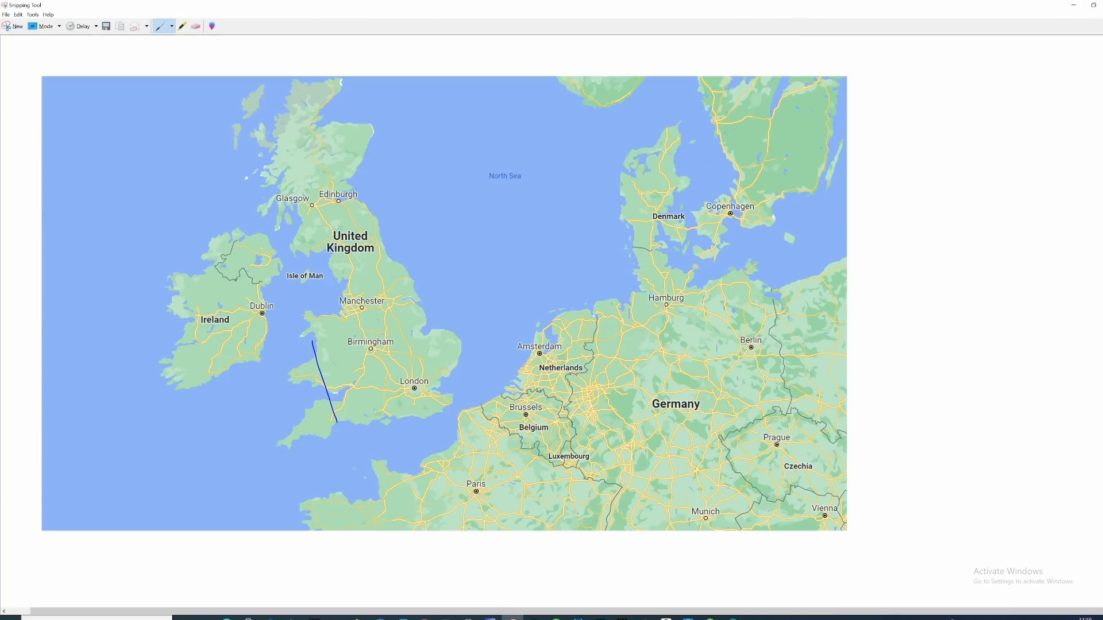
click(19, 27)
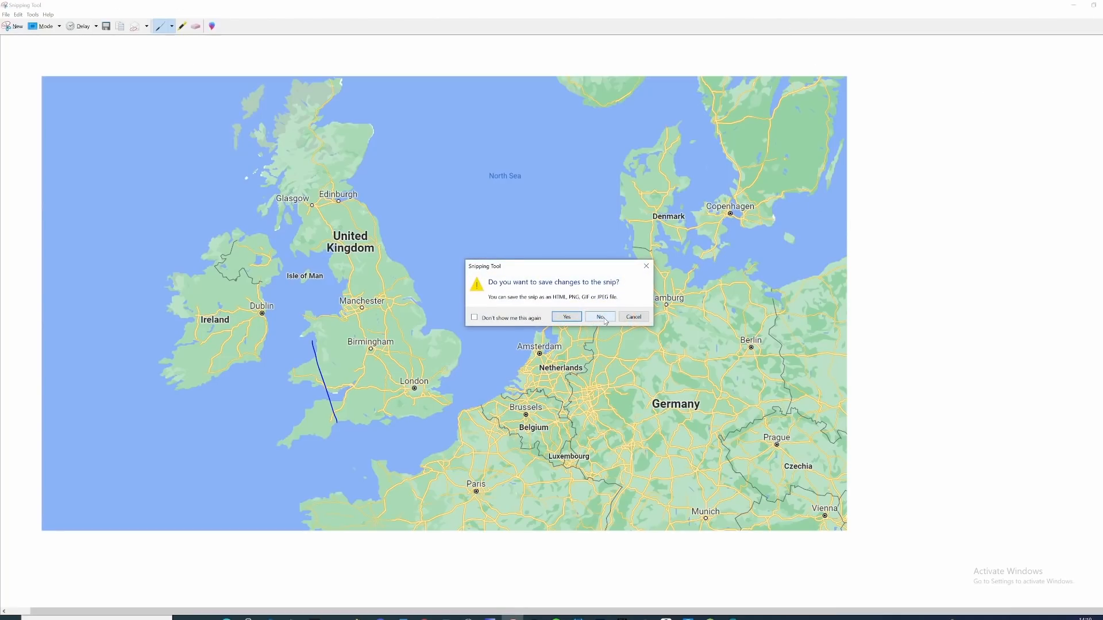
Discard the marked-up snip without saving changes
click(599, 317)
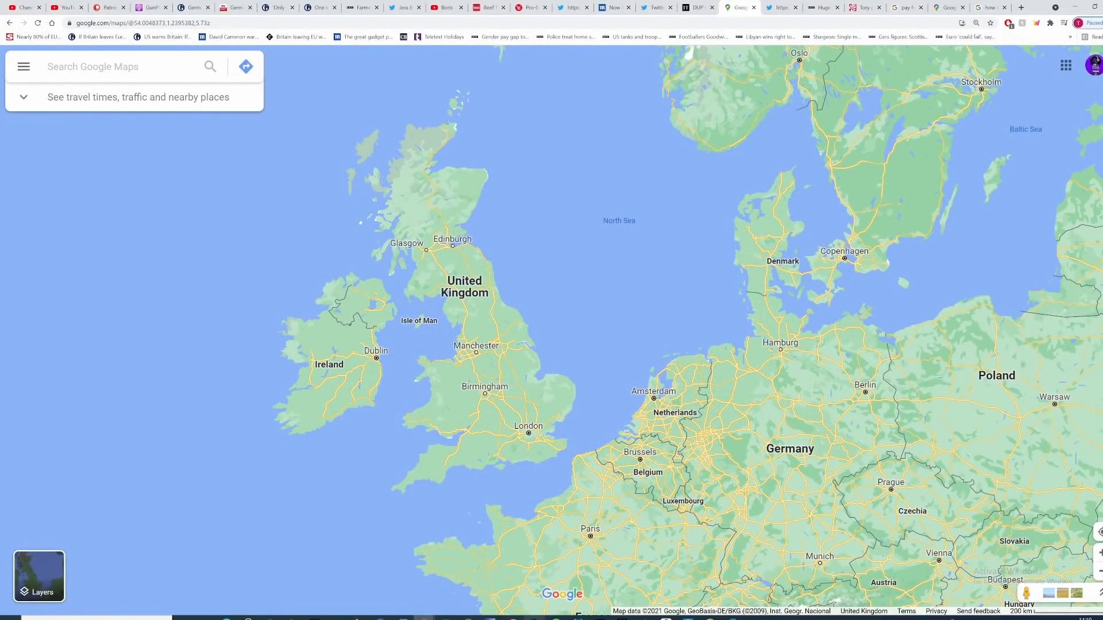
mouse_move(270, 131)
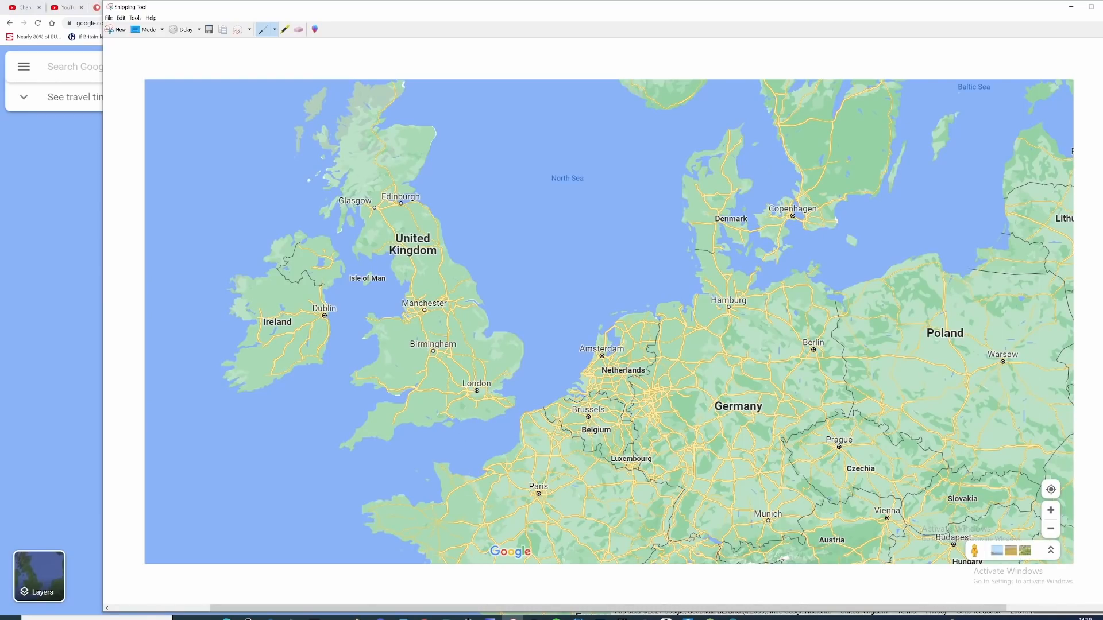
Draw a blue arrow from southern England across the Channel toward France
drag(462, 426, 498, 447)
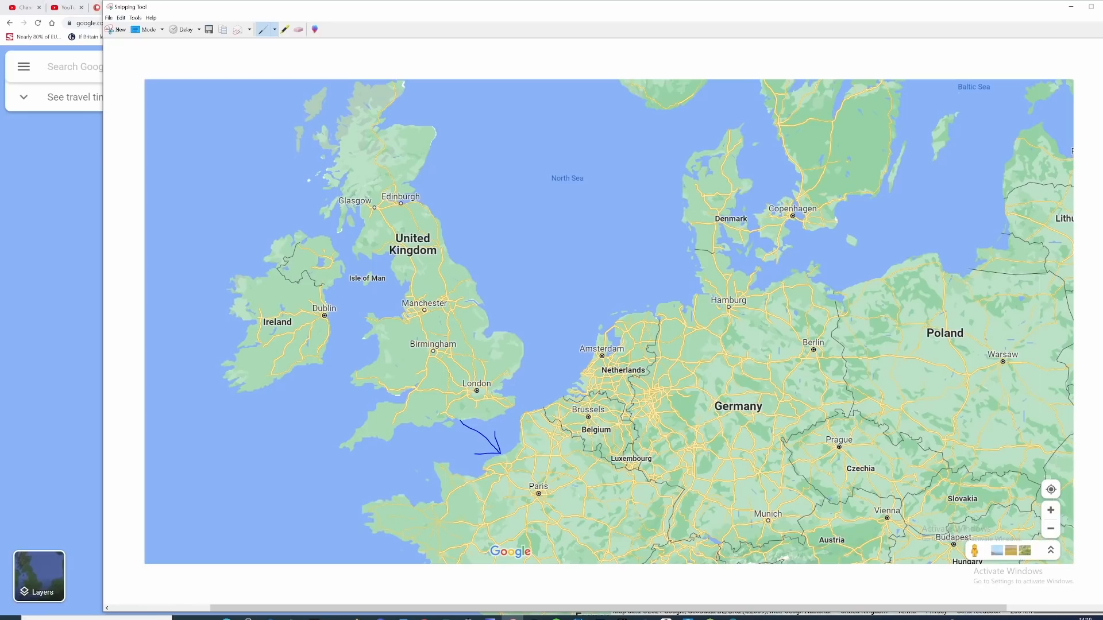
mouse_move(84, 446)
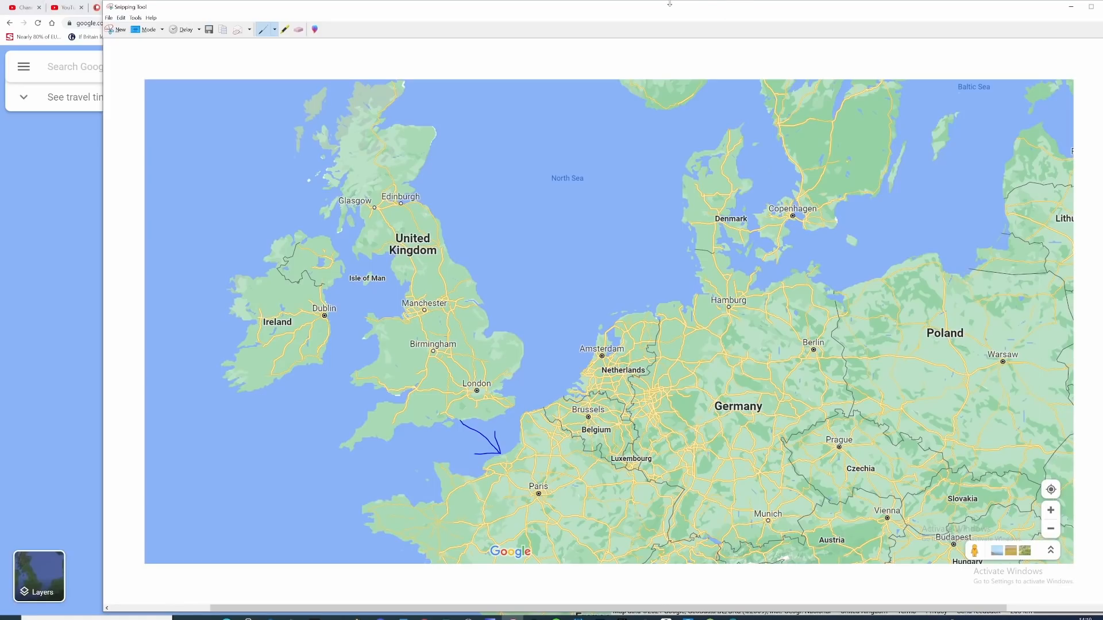
mouse_move(678, 21)
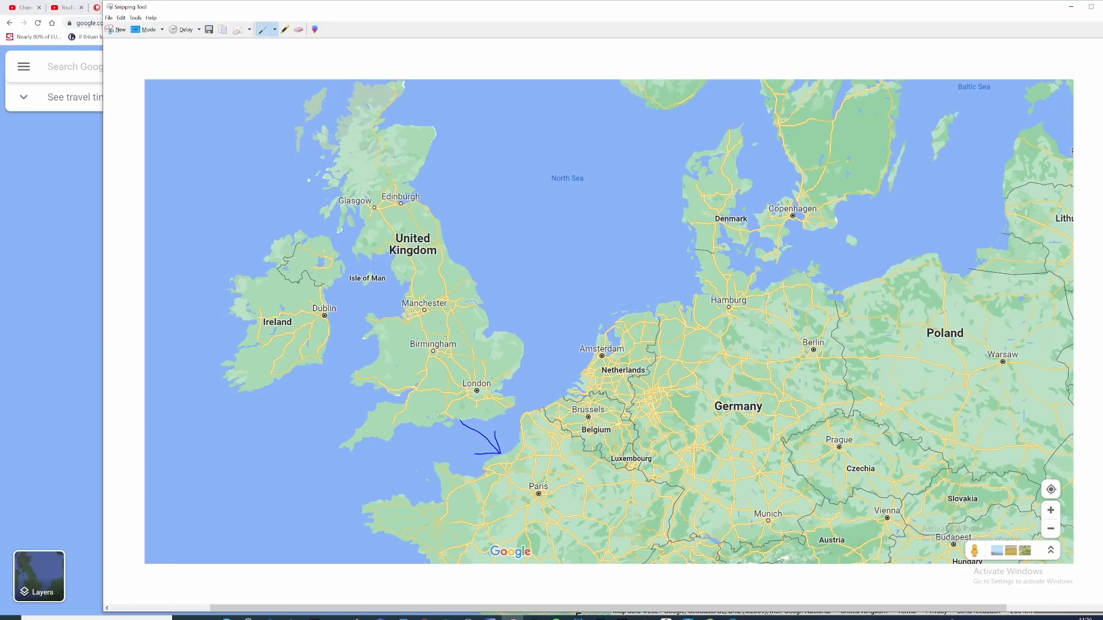
Draw a blue route from London toward Belgium and an arrow pointing toward Northern Ireland
drag(538, 376, 510, 401)
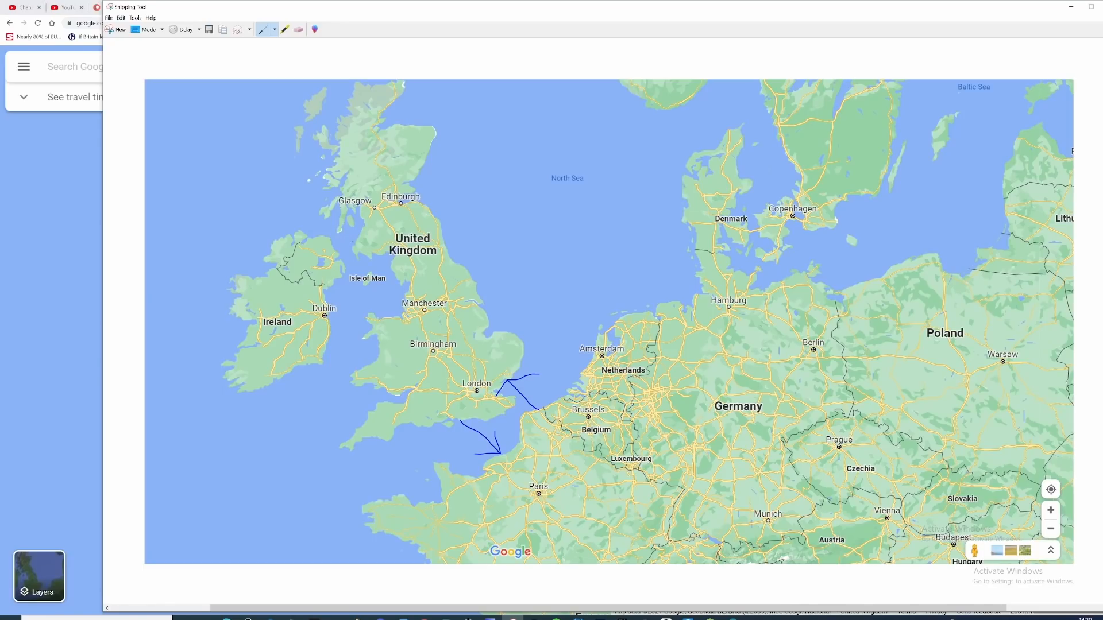
drag(334, 247, 358, 247)
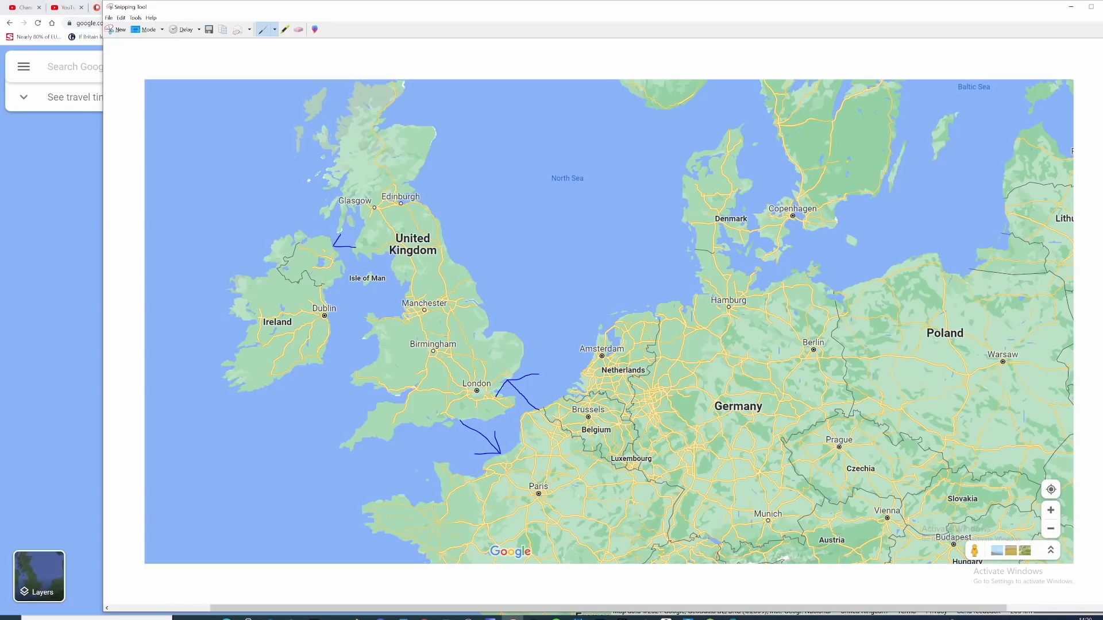
drag(358, 246, 337, 245)
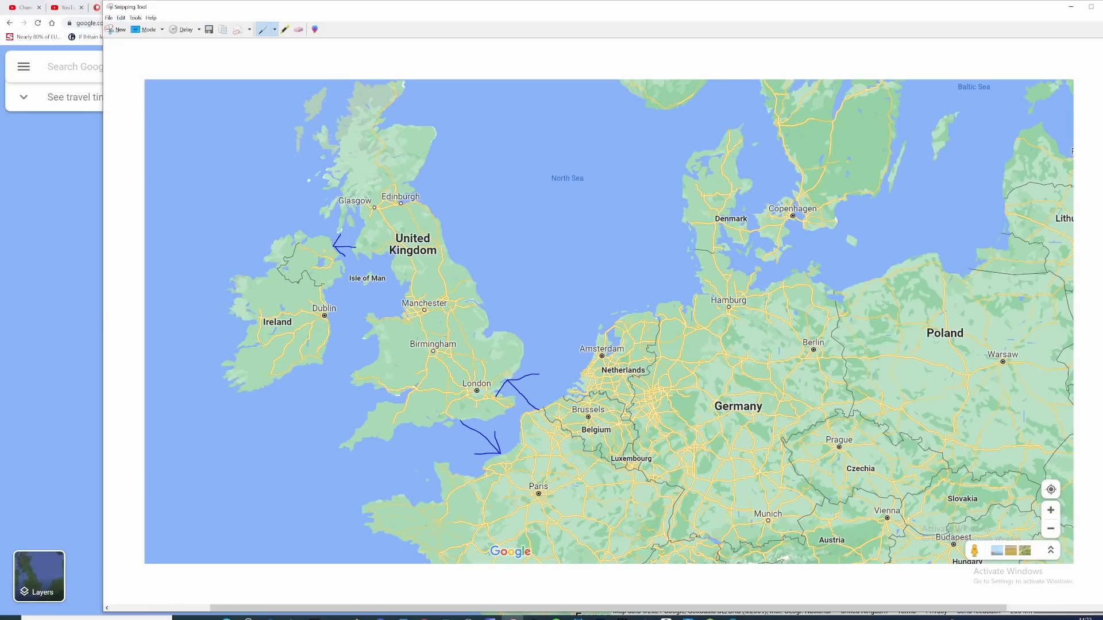
mouse_move(72, 365)
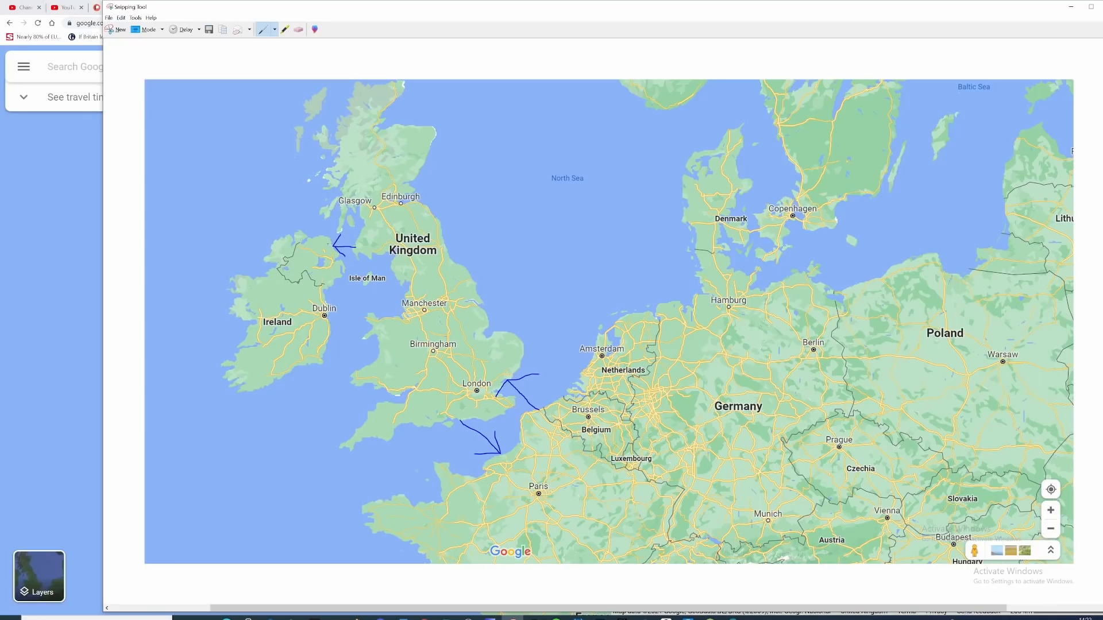
Draw a blue route line from near Glasgow down the Irish Sea past the Isle of Man
drag(289, 215, 353, 252)
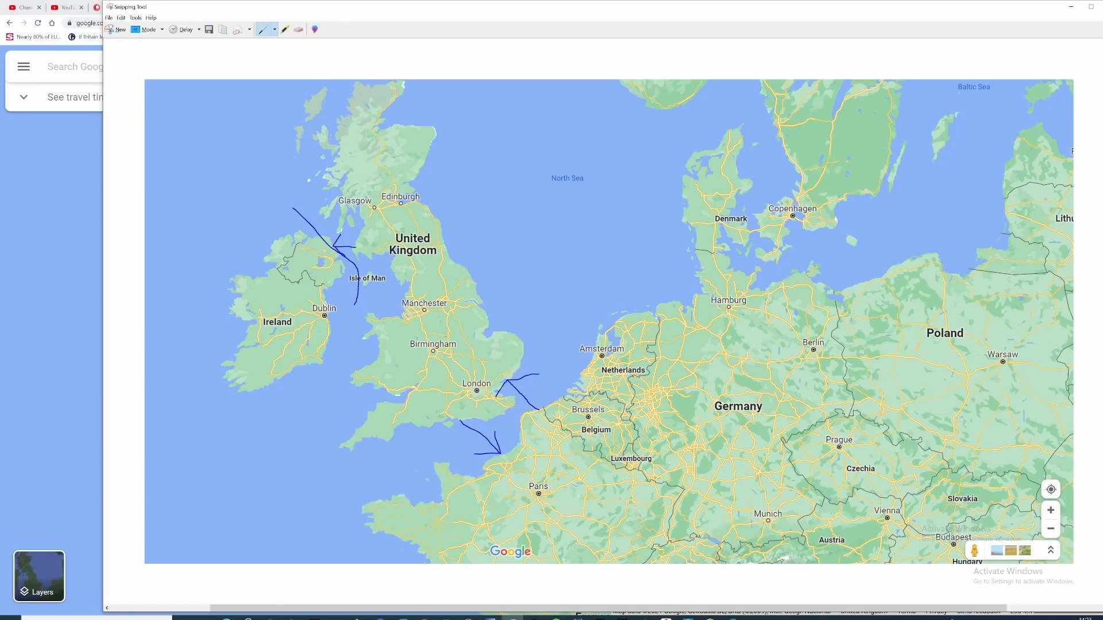
mouse_move(62, 384)
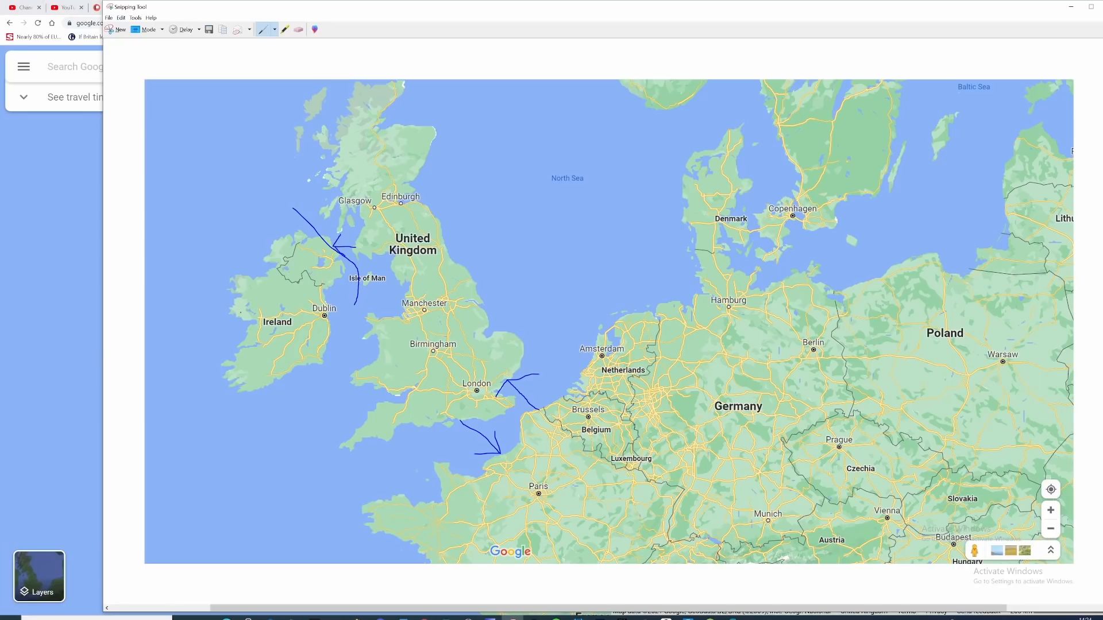
mouse_move(1, 308)
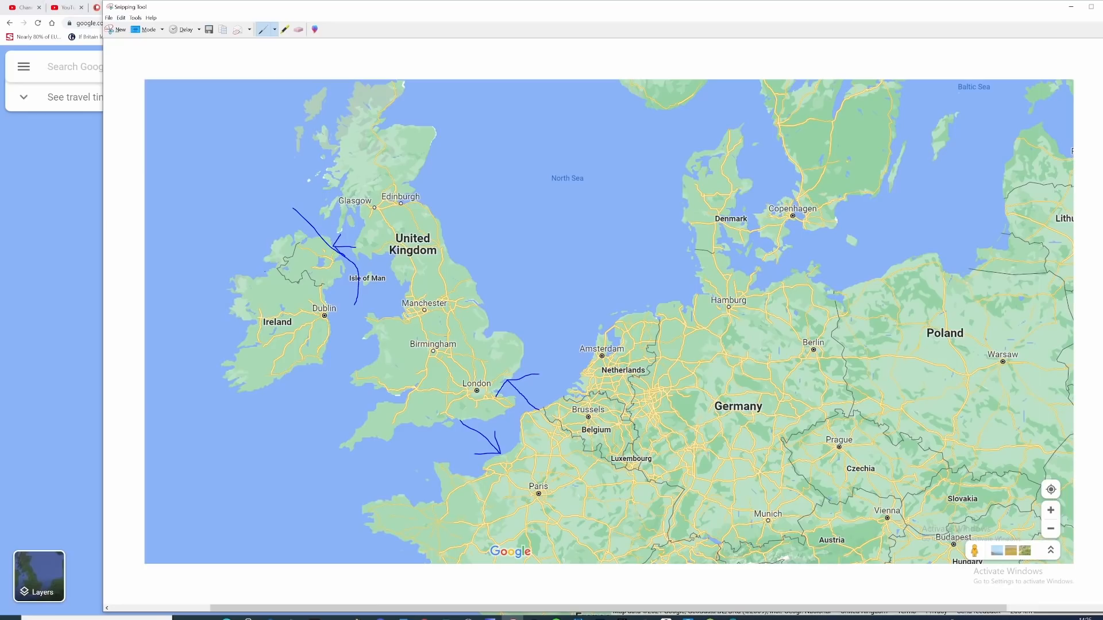
Draw another blue route line through the Irish Sea
drag(304, 248, 292, 251)
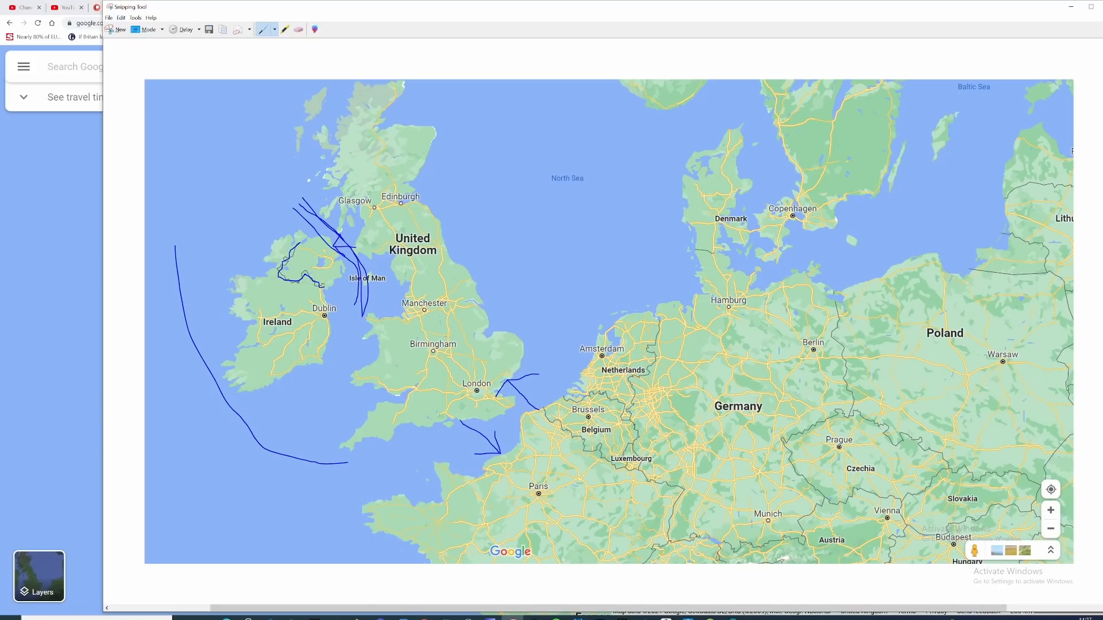
mouse_move(28, 345)
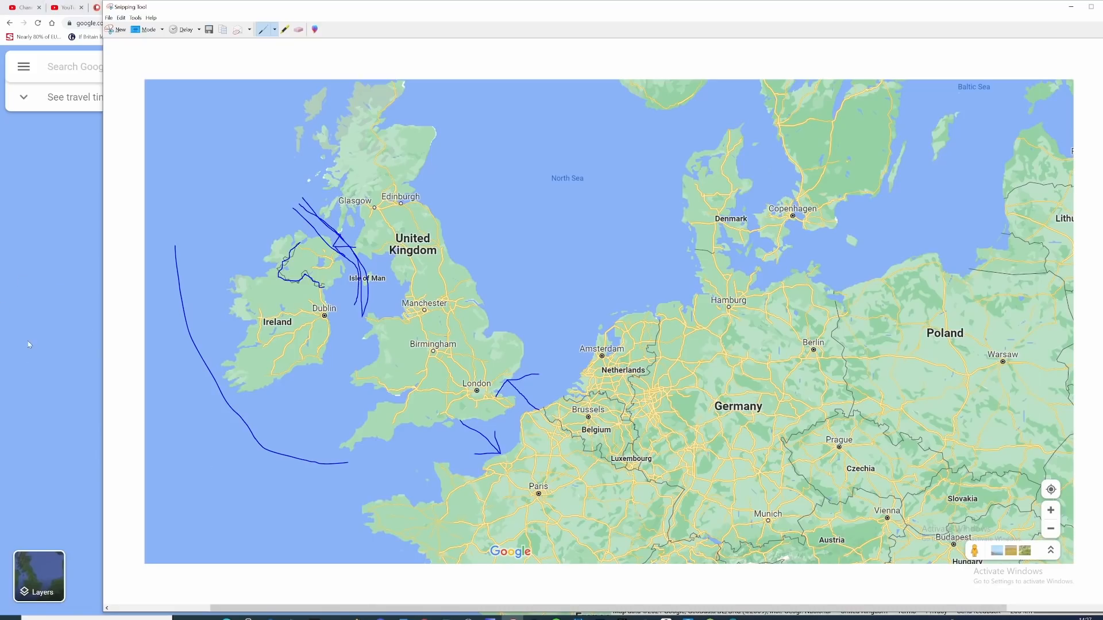
mouse_move(393, 21)
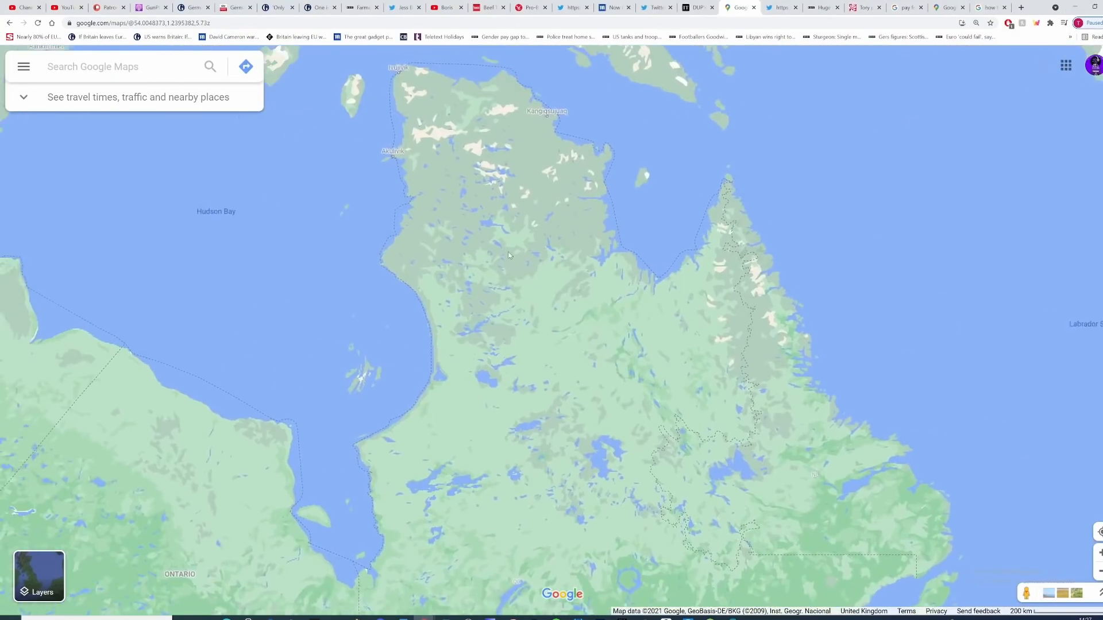
Scroll the Google Maps view in the browser
scroll(down, 3)
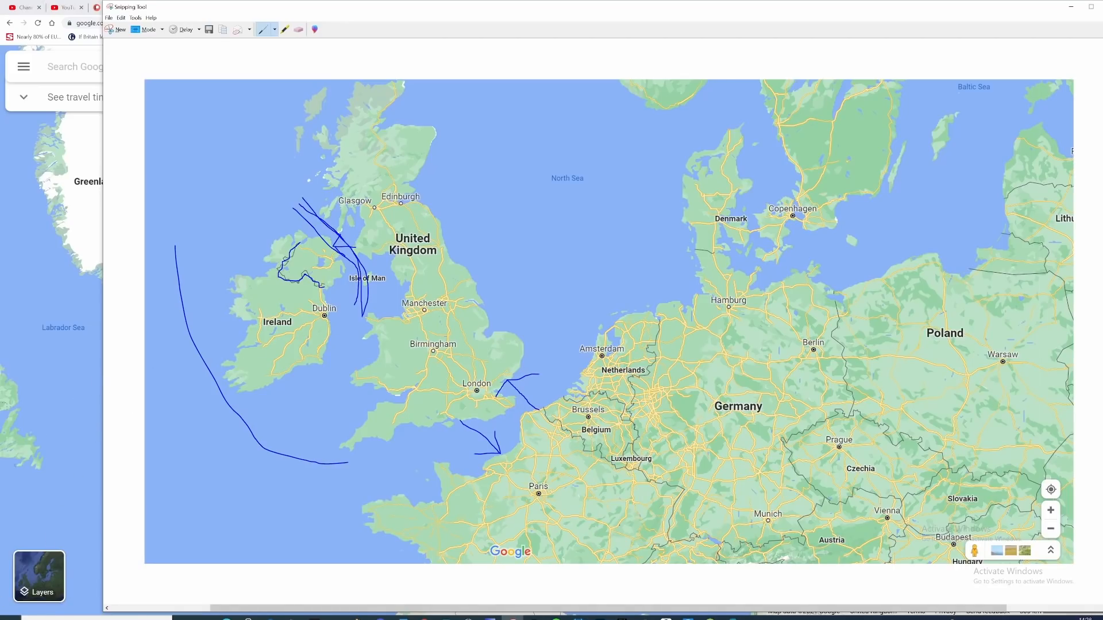
mouse_move(66, 475)
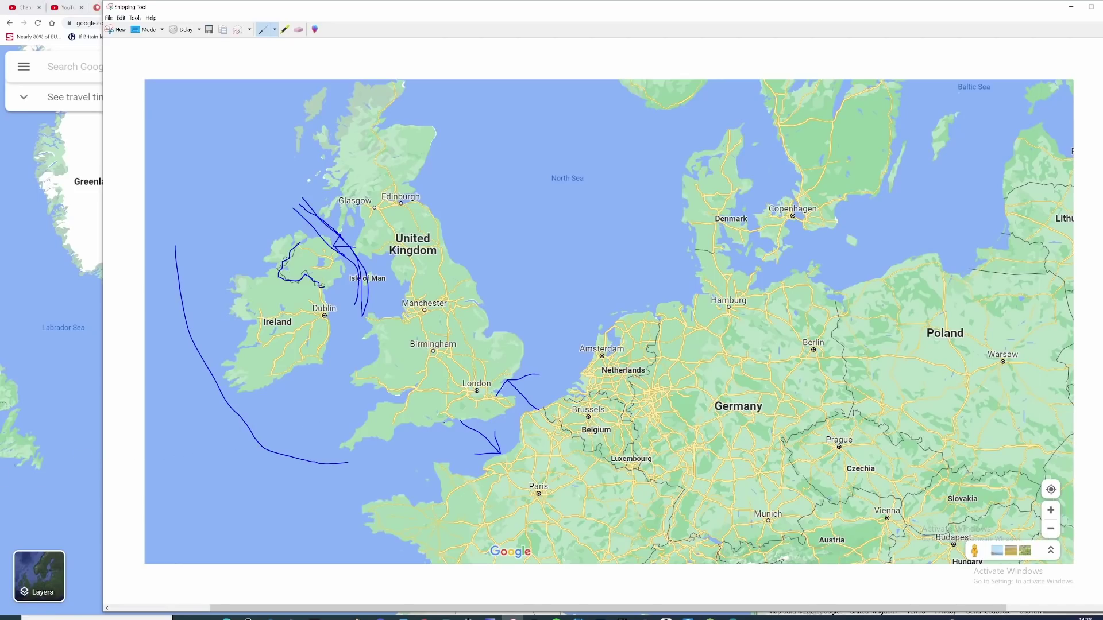
Draw a second blue arrow from England into northern France
drag(450, 433, 484, 468)
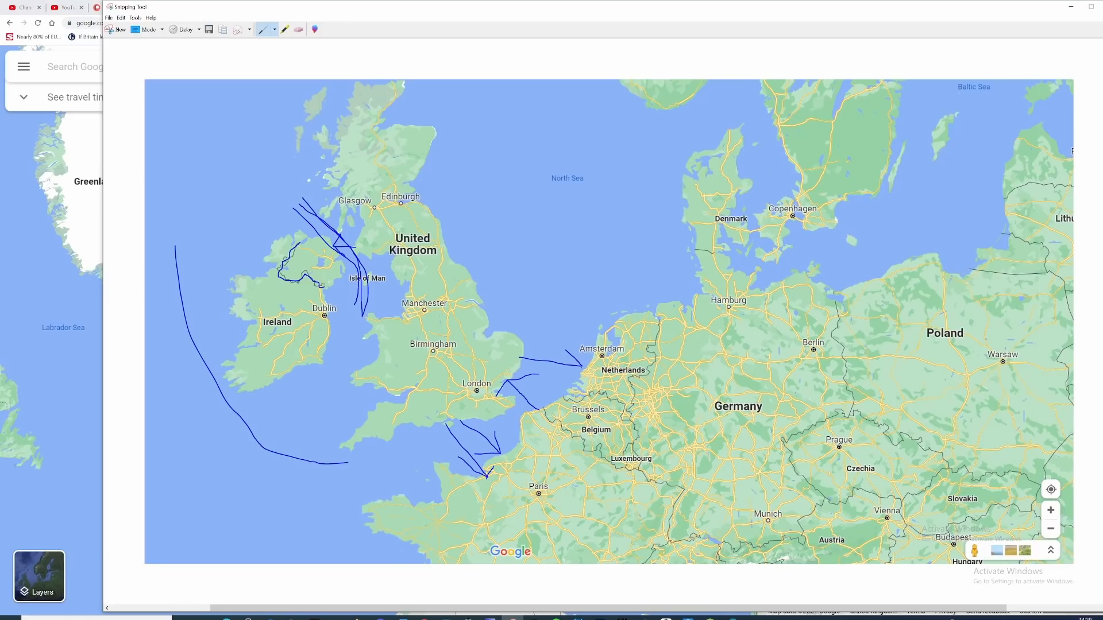
Draw a blue arrow toward Amsterdam and a route across the North Sea toward Denmark
drag(524, 362, 577, 368)
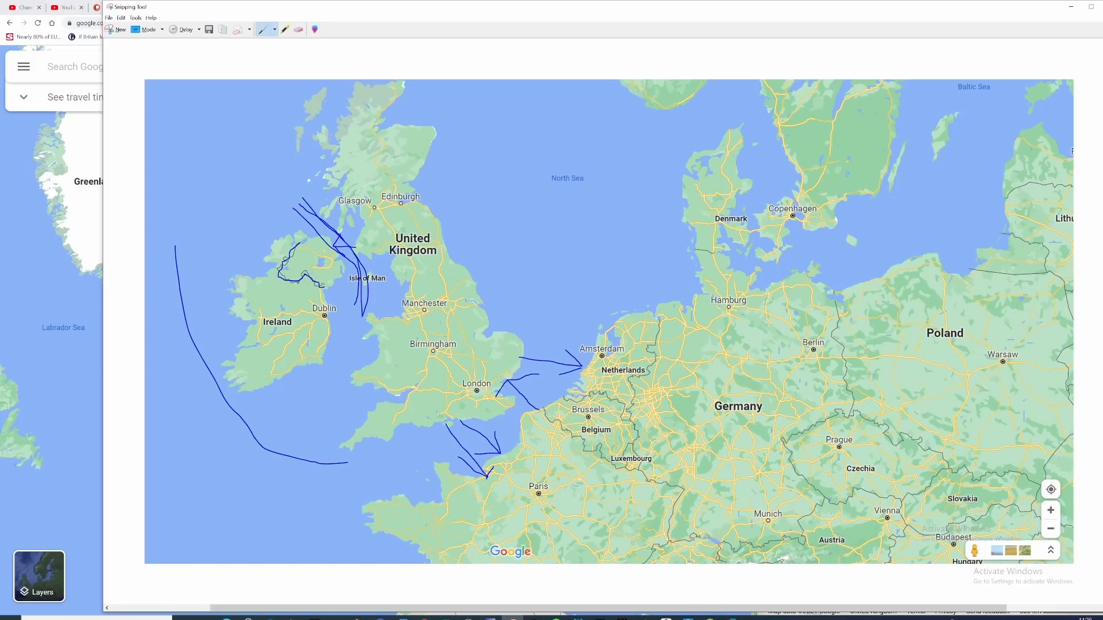
drag(475, 287, 675, 258)
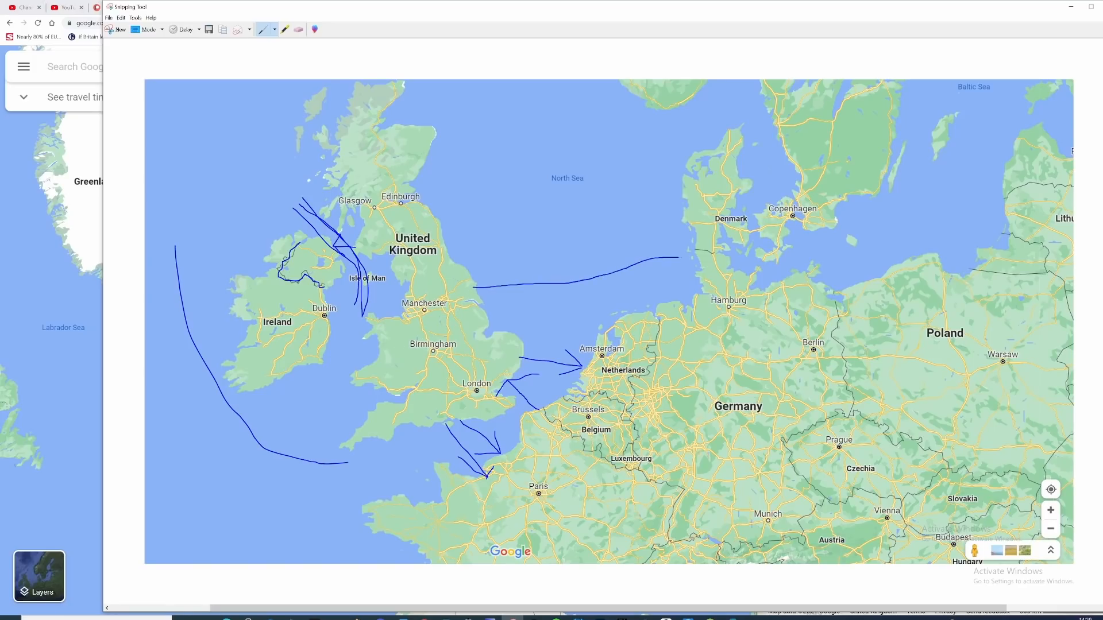